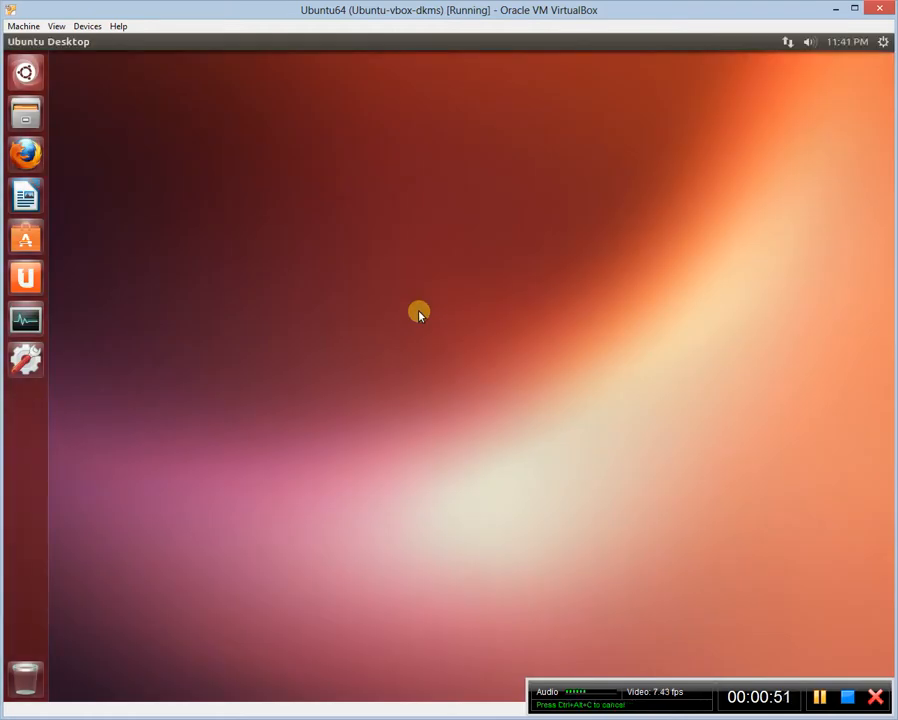
mouse_move(260, 304)
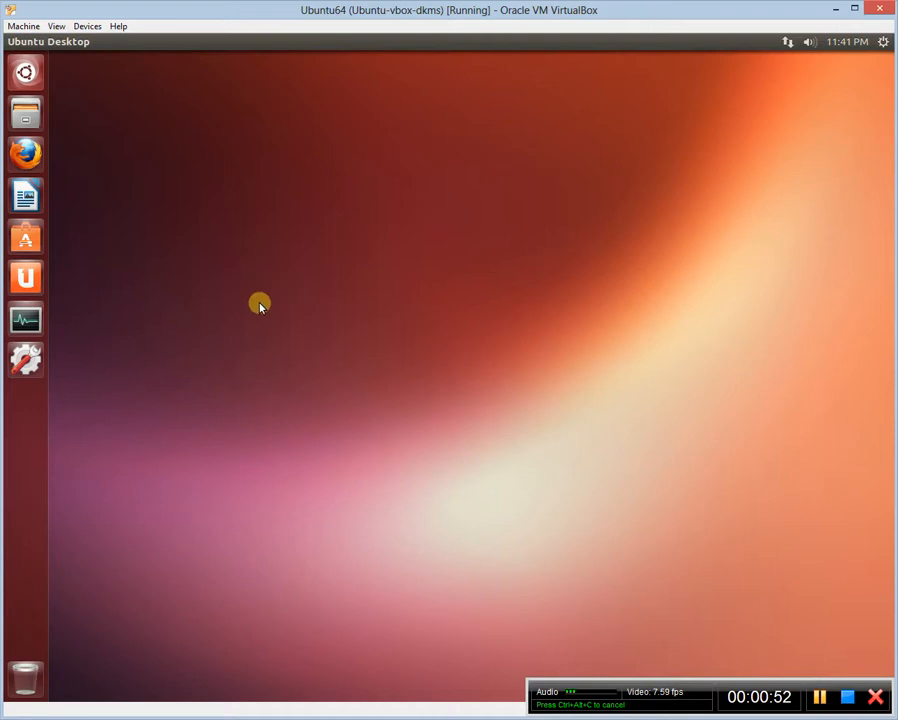
mouse_move(118, 192)
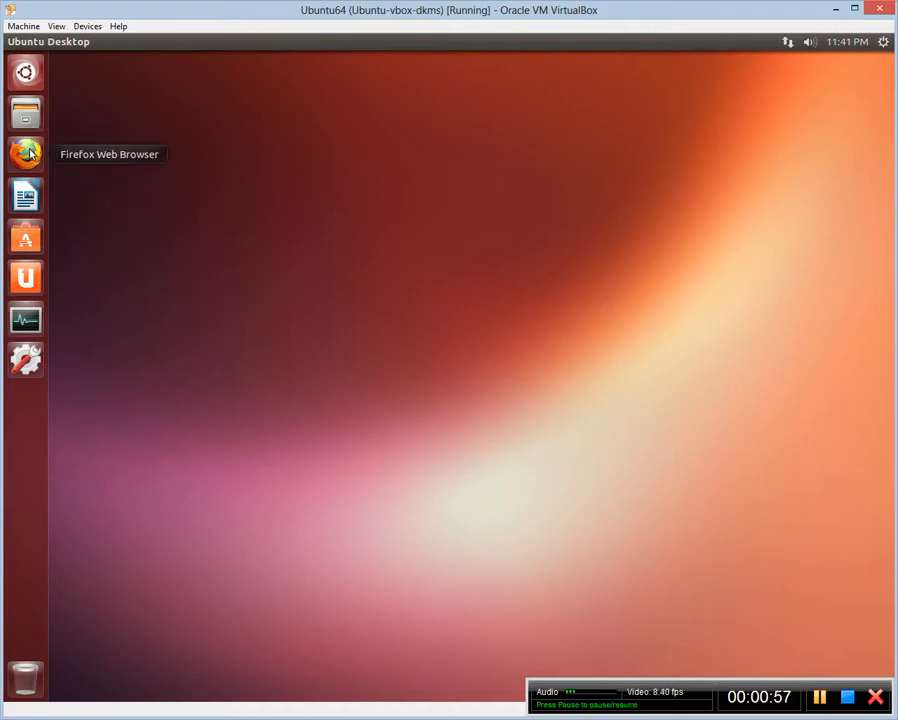
Step: Launch Firefox from the Unity launcher
left_click(24, 152)
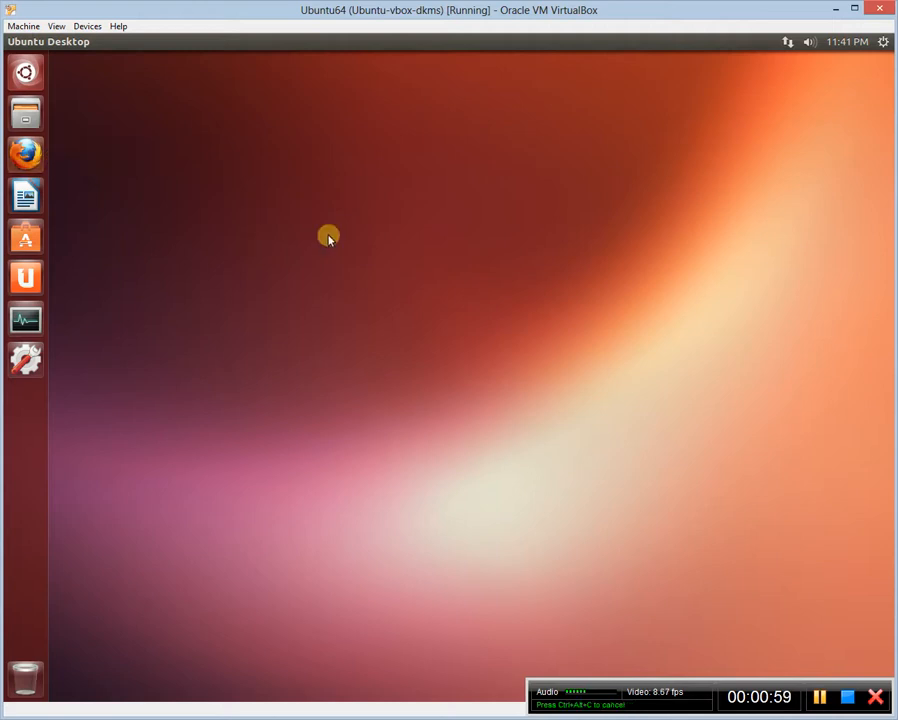
Step: Search Google for 'crowd greeter ppa' and choose the LightDM Development Team Crowd Greeter result
left_click(24, 154)
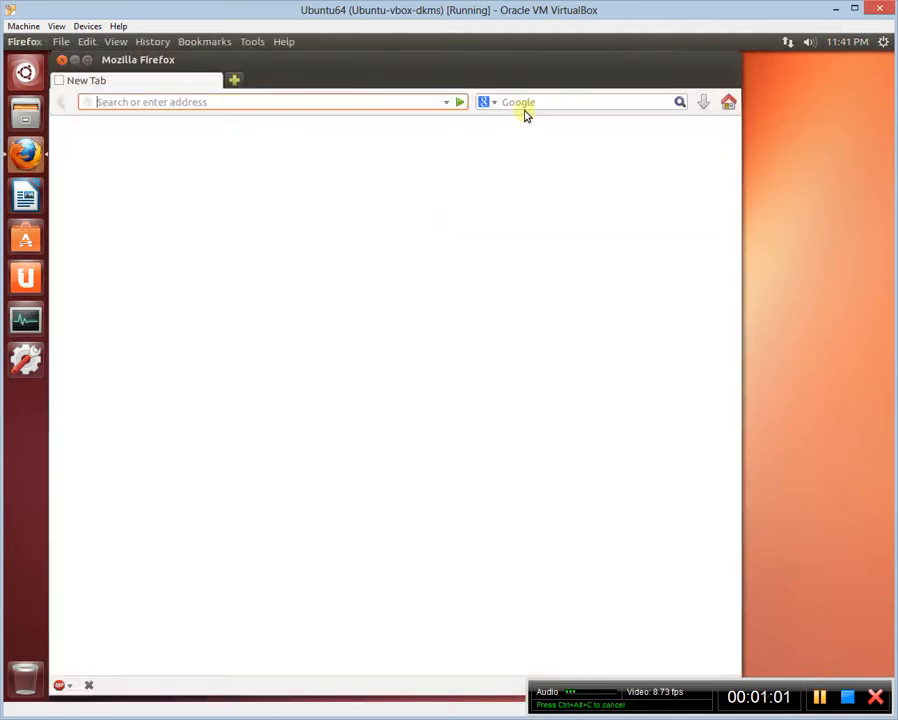
type("crowd greeter ppa")
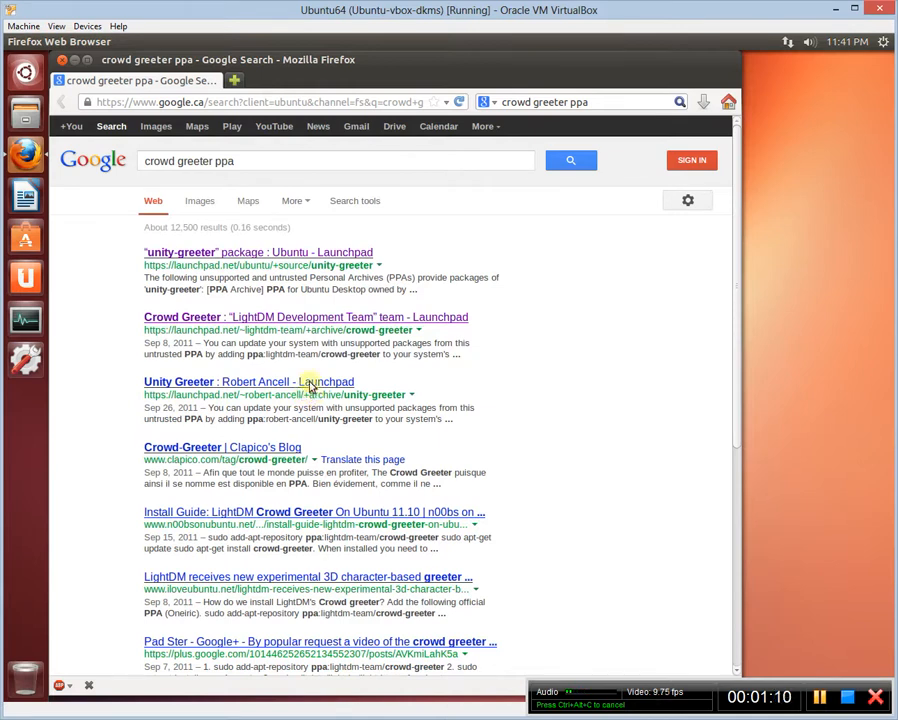
left_click(304, 316)
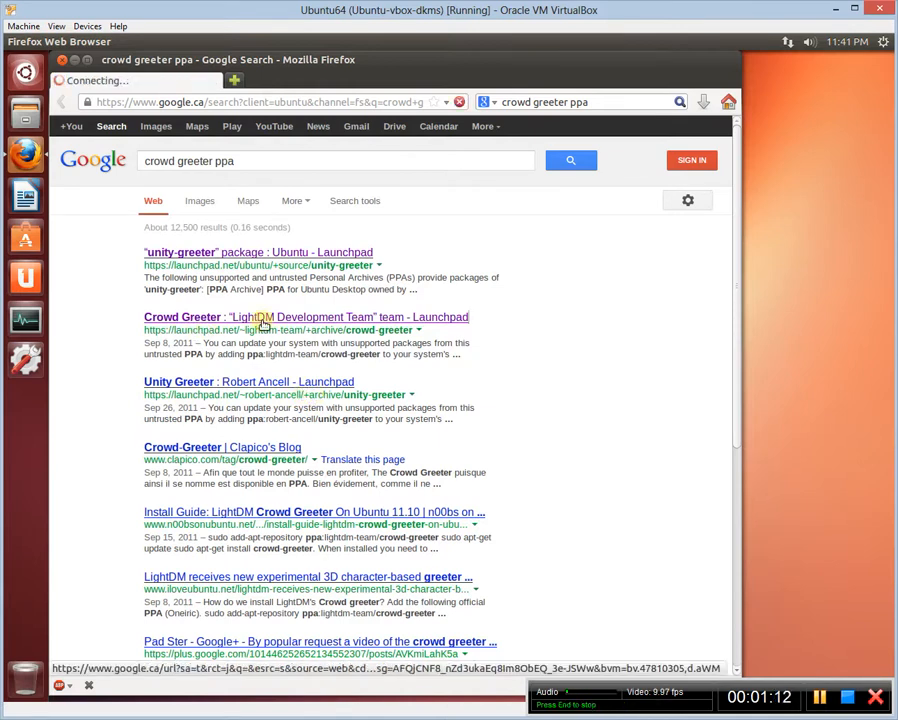
Step: Show the PPA's published package details, keeping the series filter on 'Any series'
left_click(304, 316)
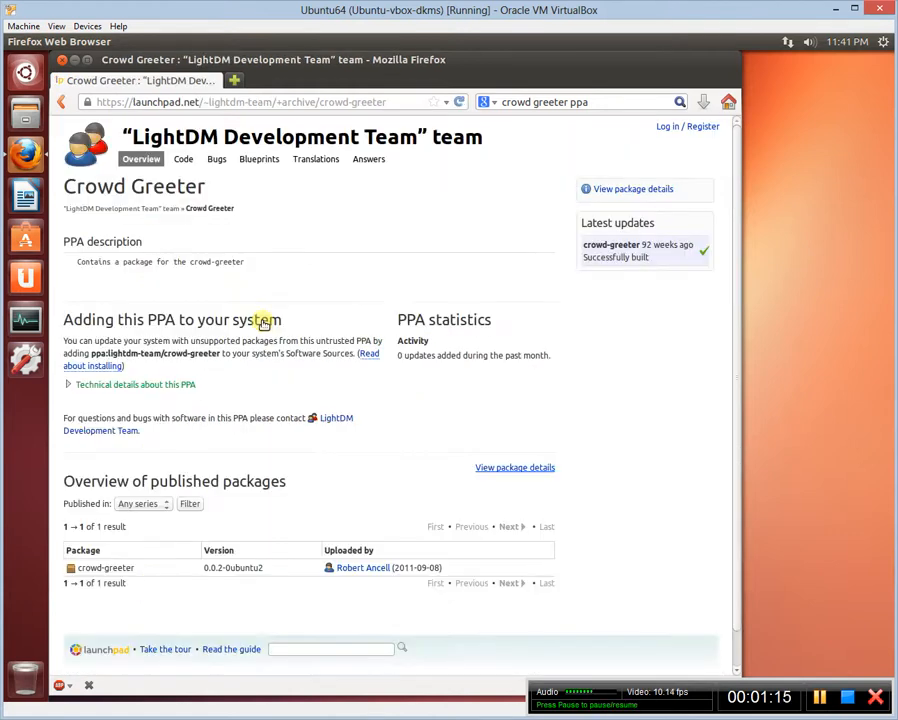
scroll("down", 3)
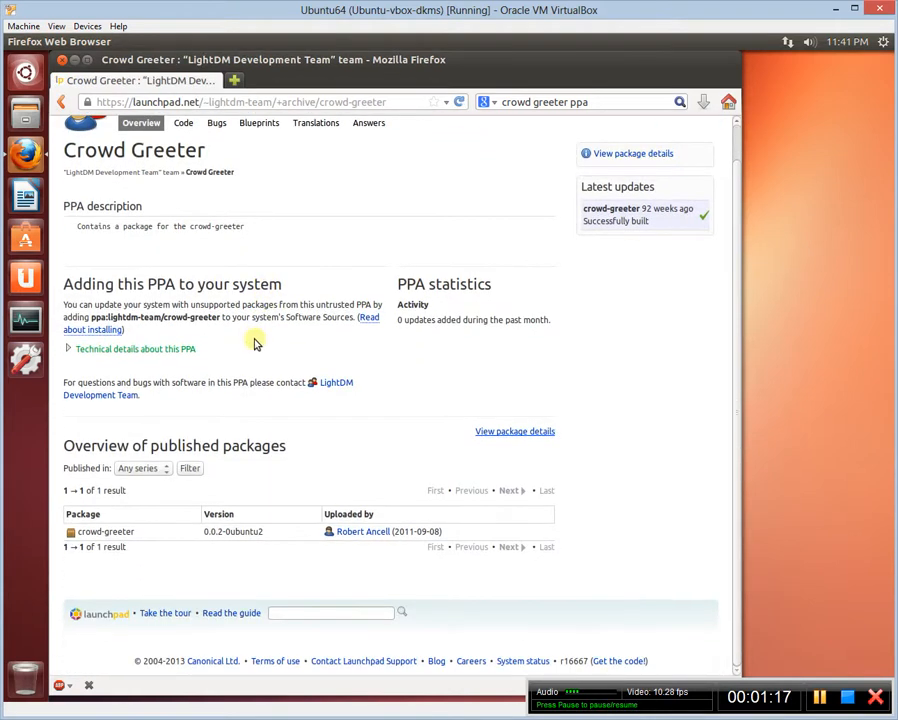
mouse_move(512, 432)
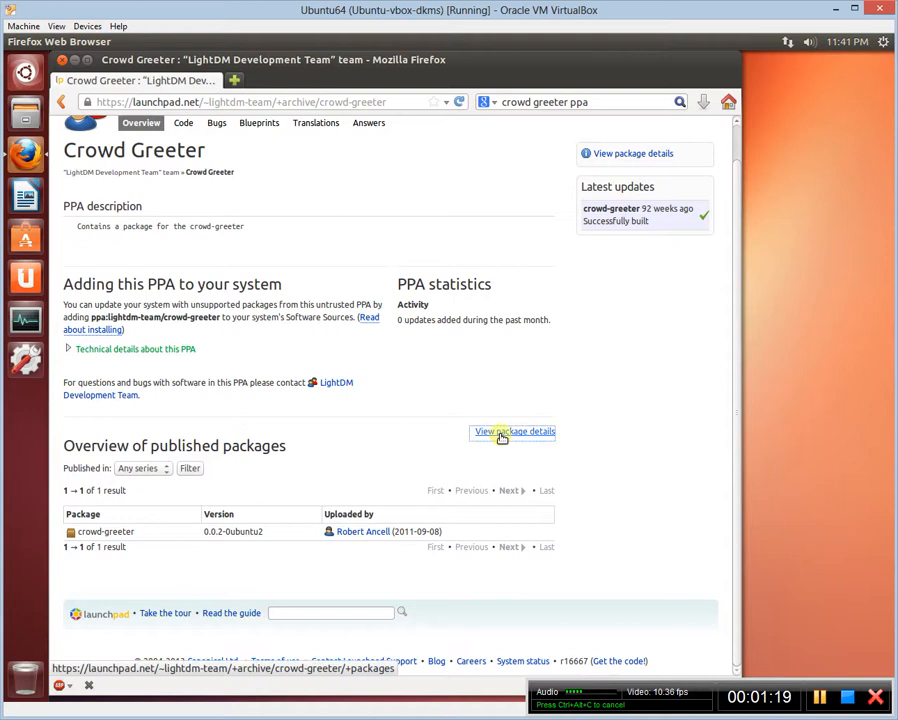
left_click(512, 432)
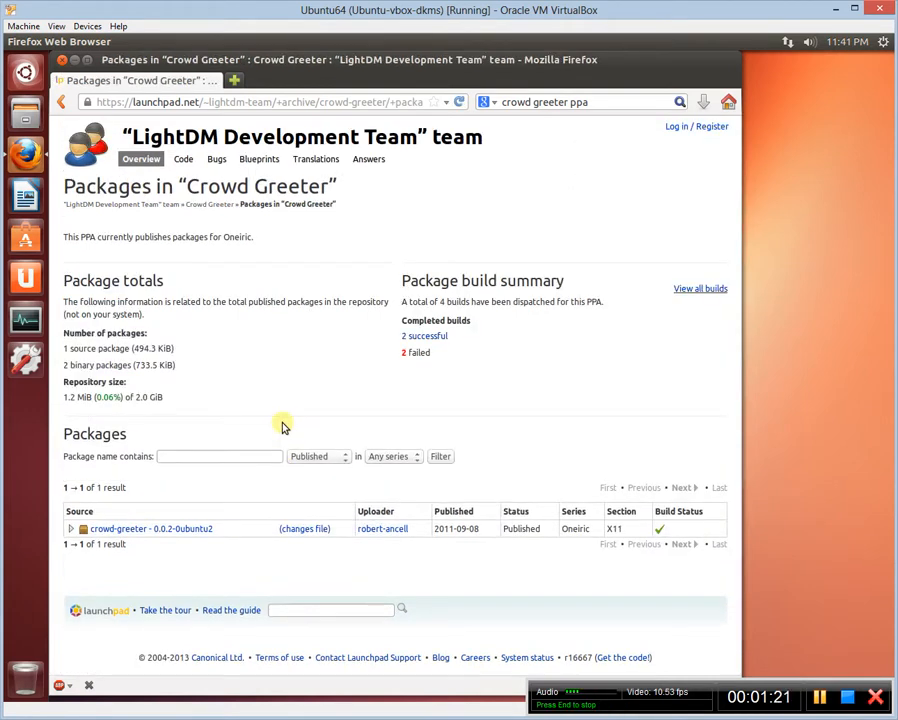
left_click(390, 456)
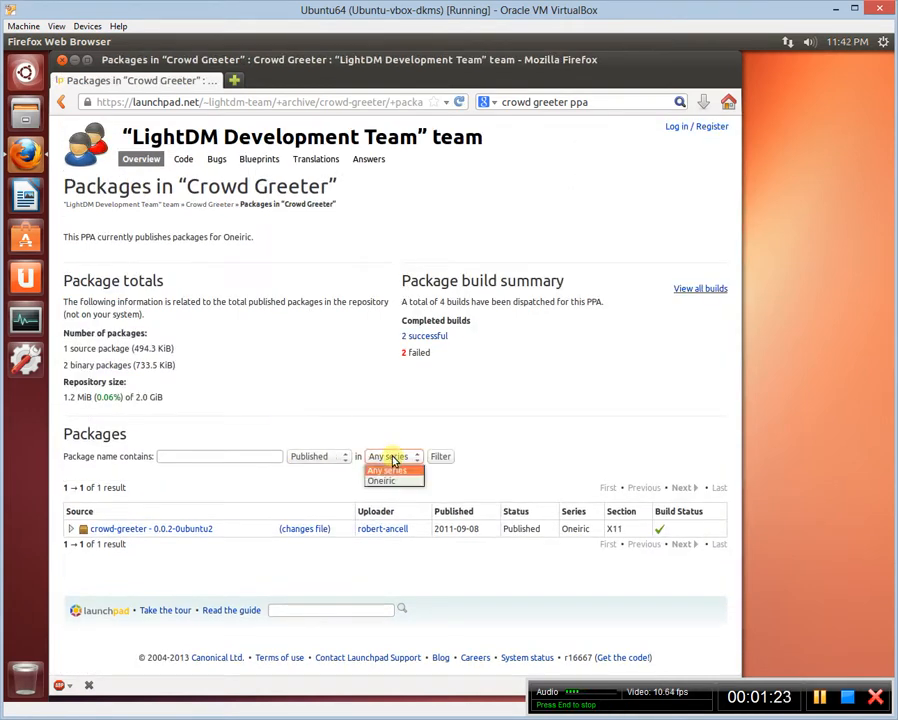
left_click(392, 456)
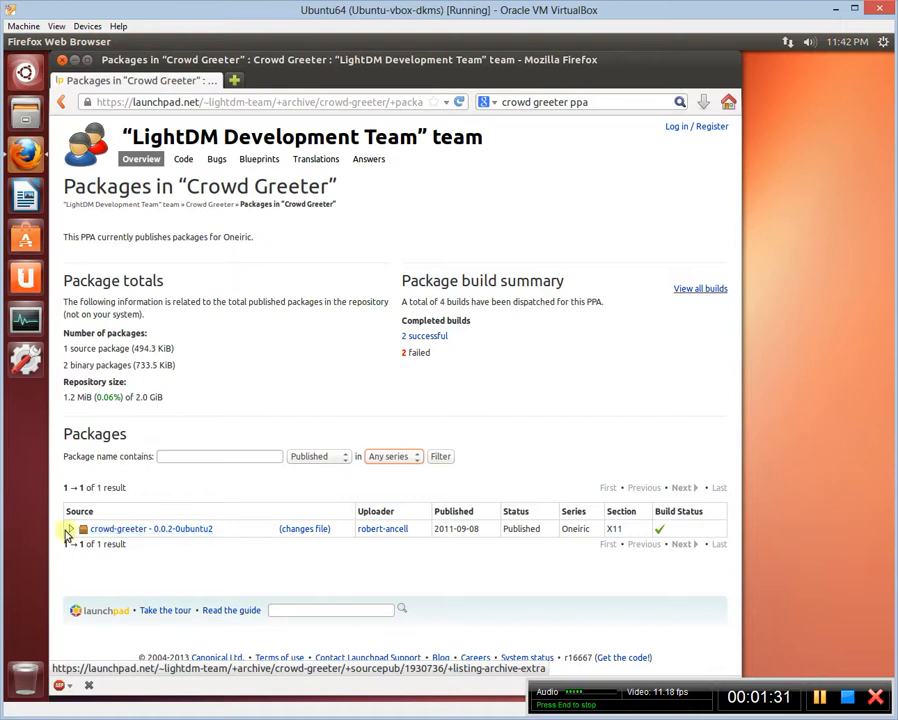
Step: Expand the crowd-greeter 0.0.2 entry and reach its Package files list with the amd64 .deb
left_click(68, 528)
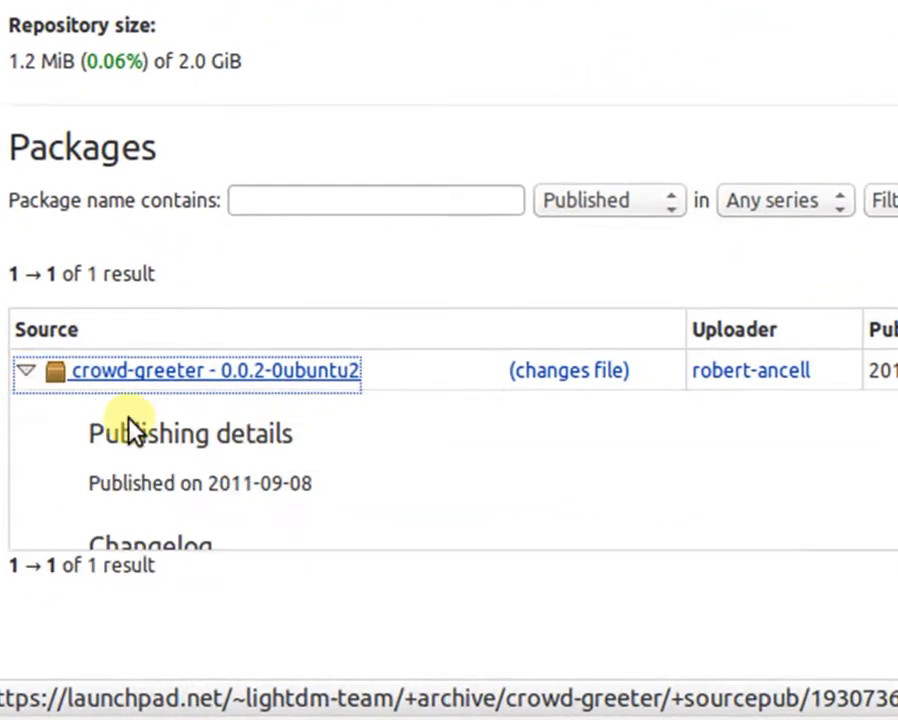
scroll("down", 3)
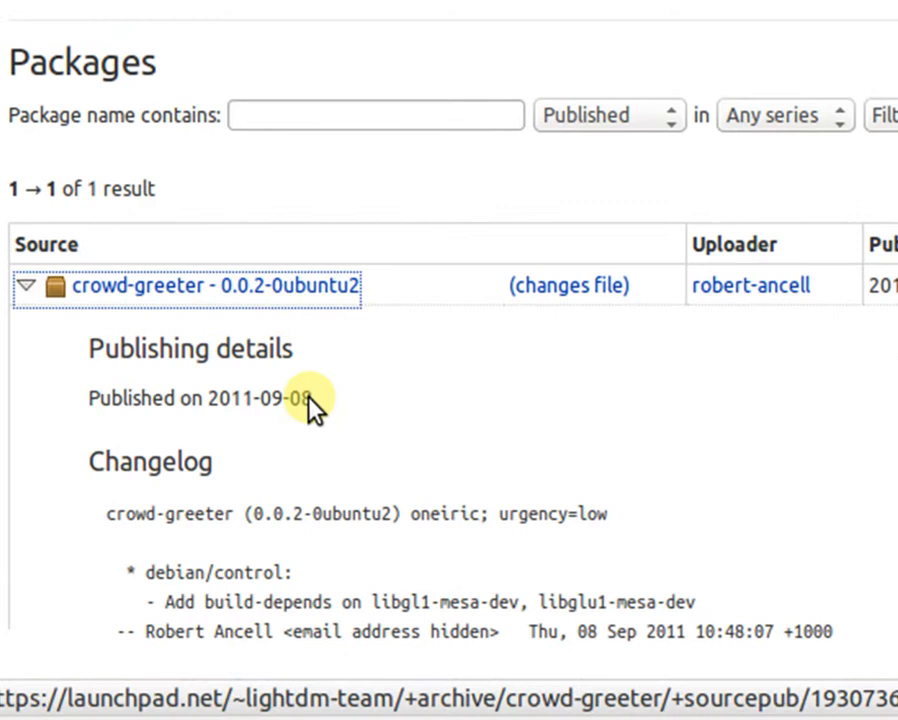
scroll("down", 3)
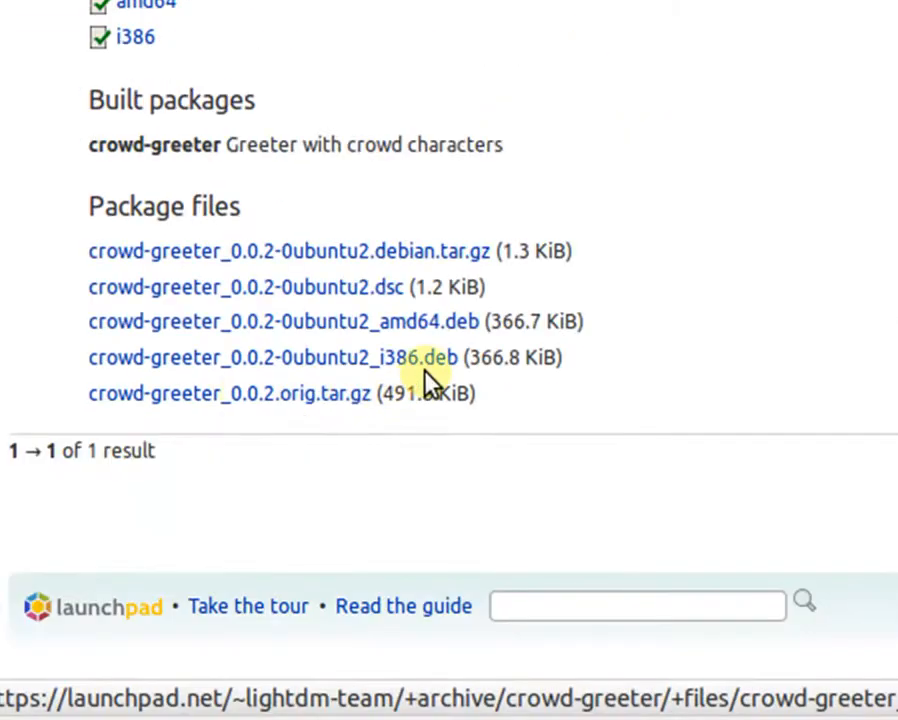
mouse_move(418, 344)
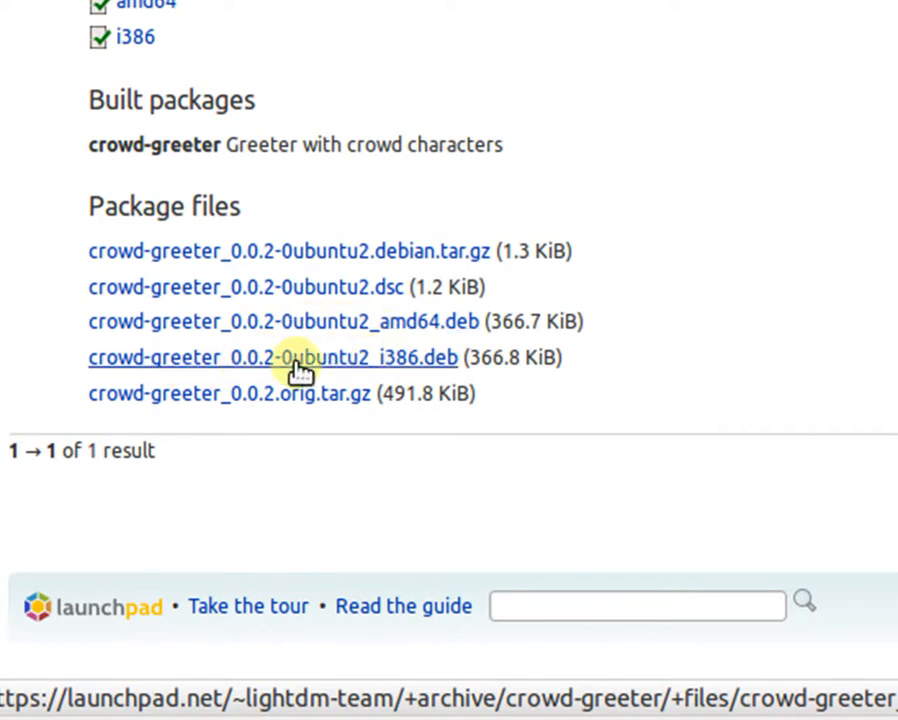
mouse_move(430, 368)
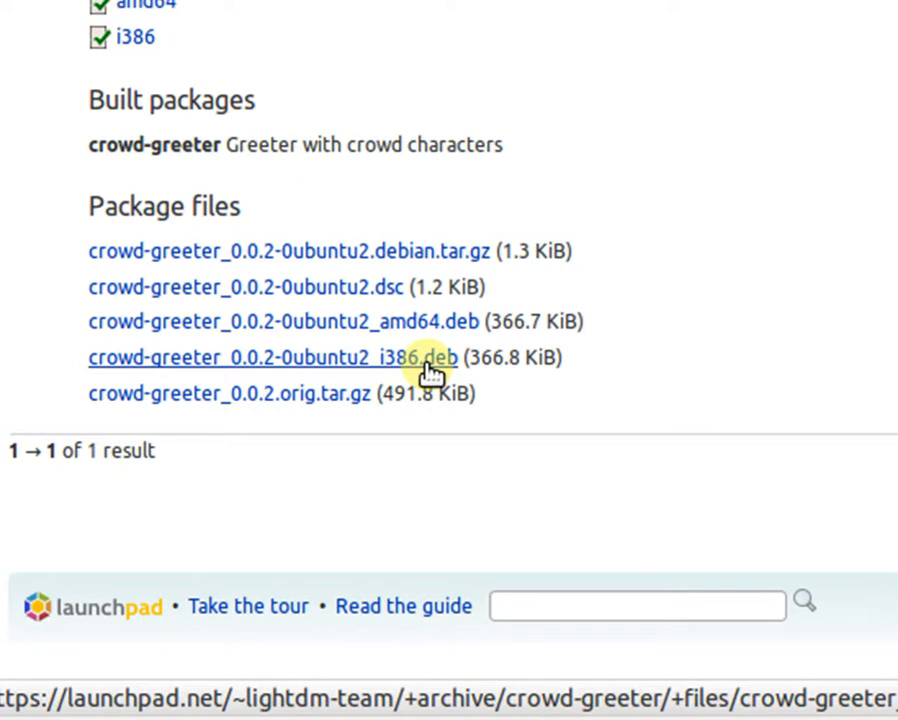
mouse_move(428, 332)
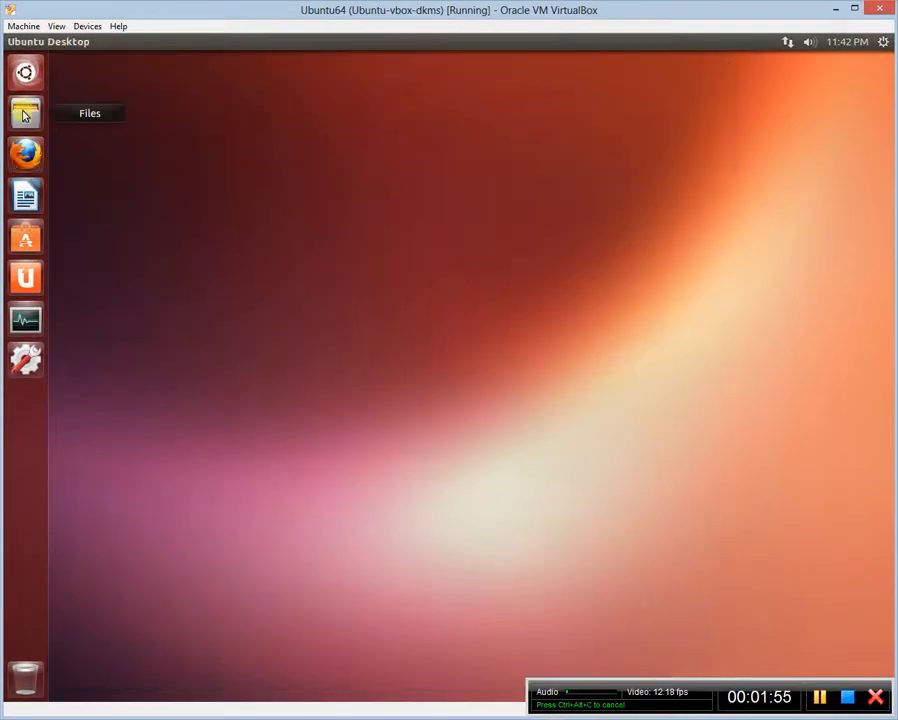
left_click(24, 114)
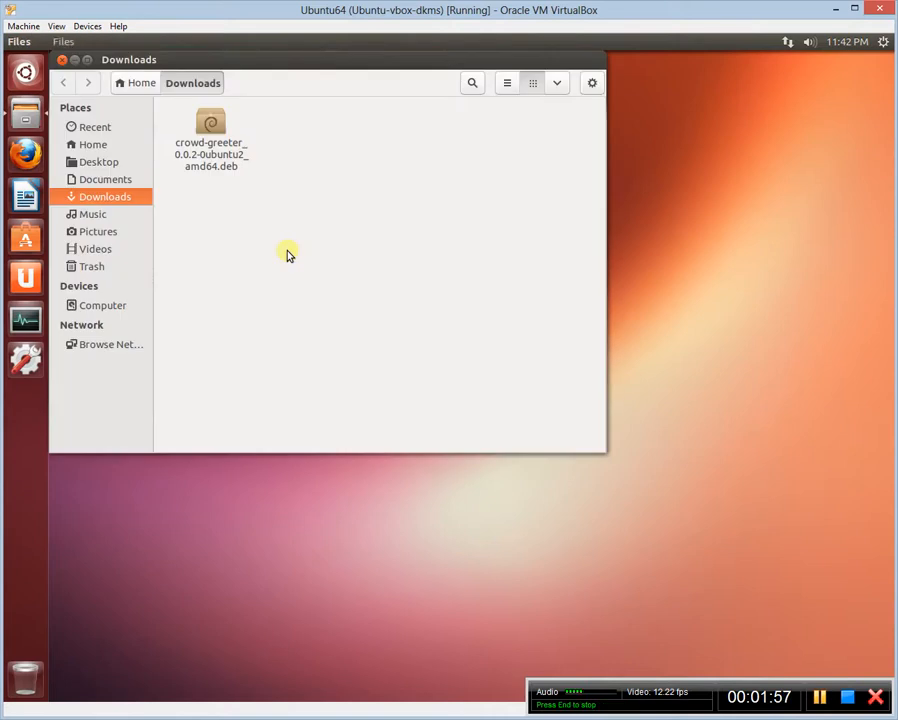
left_click(210, 144)
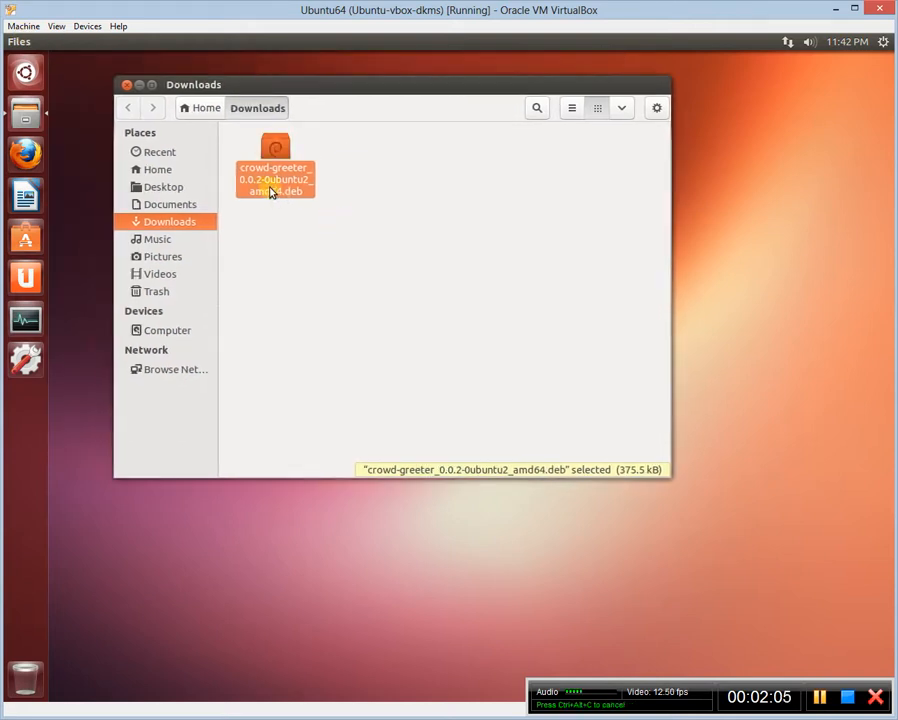
mouse_move(292, 286)
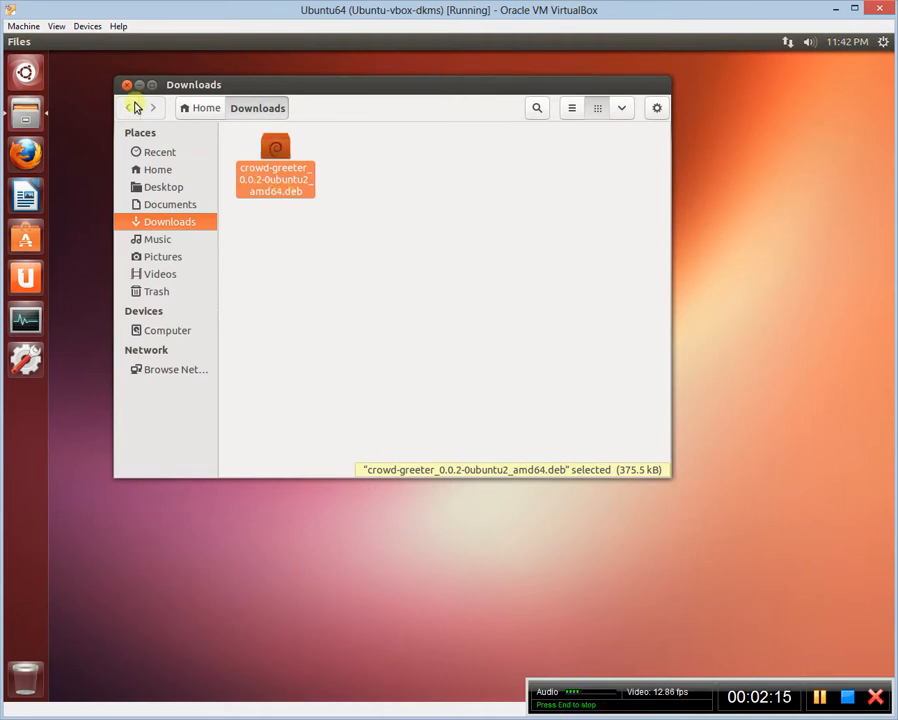
left_click(128, 84)
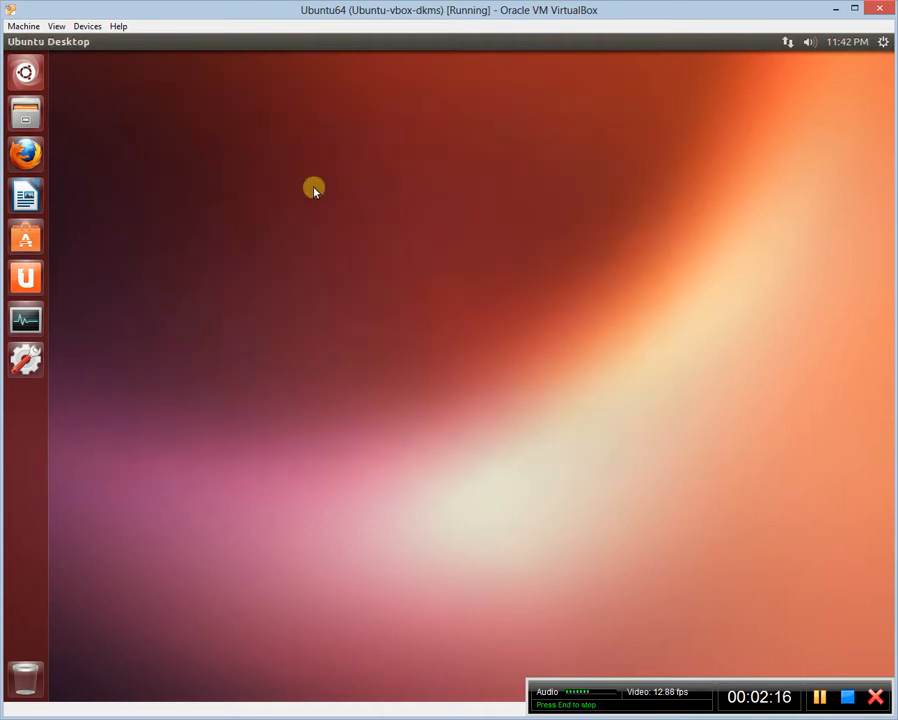
Step: Run sudo gedit /etc/lightdm/lightdm.conf from Terminal, set greeter-session=crowd-greeter, then close gedit
left_click(24, 400)
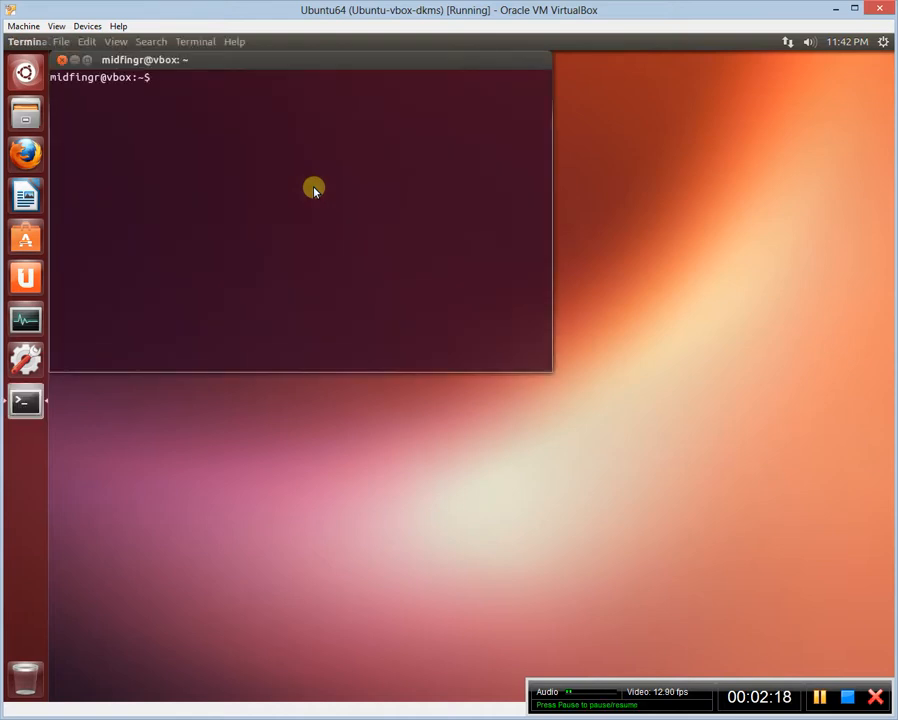
type("sudo gedit /etc/lightdm/lightdm.conf")
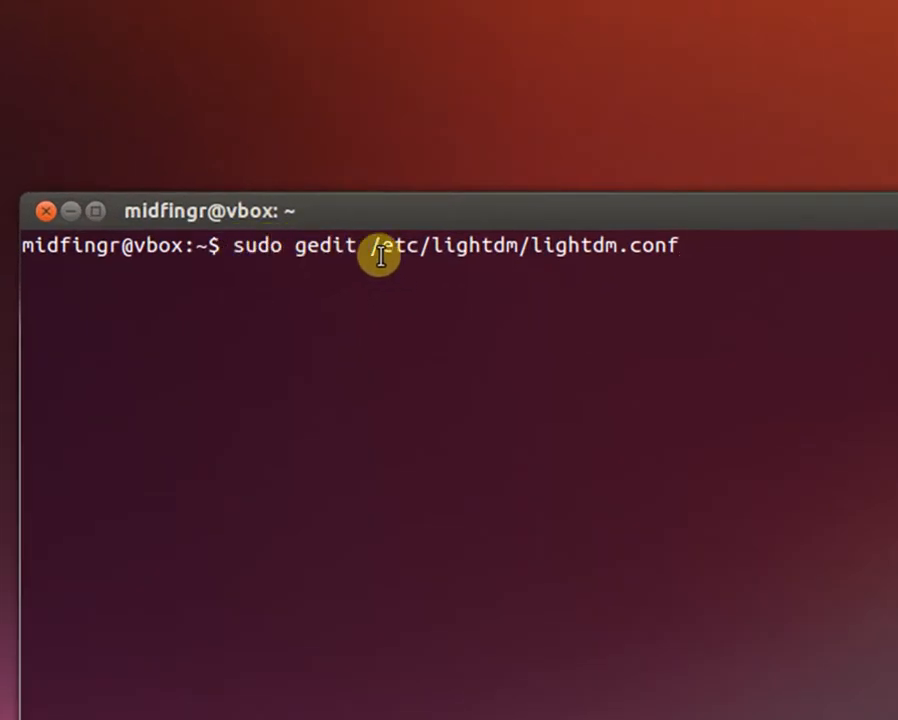
mouse_move(440, 244)
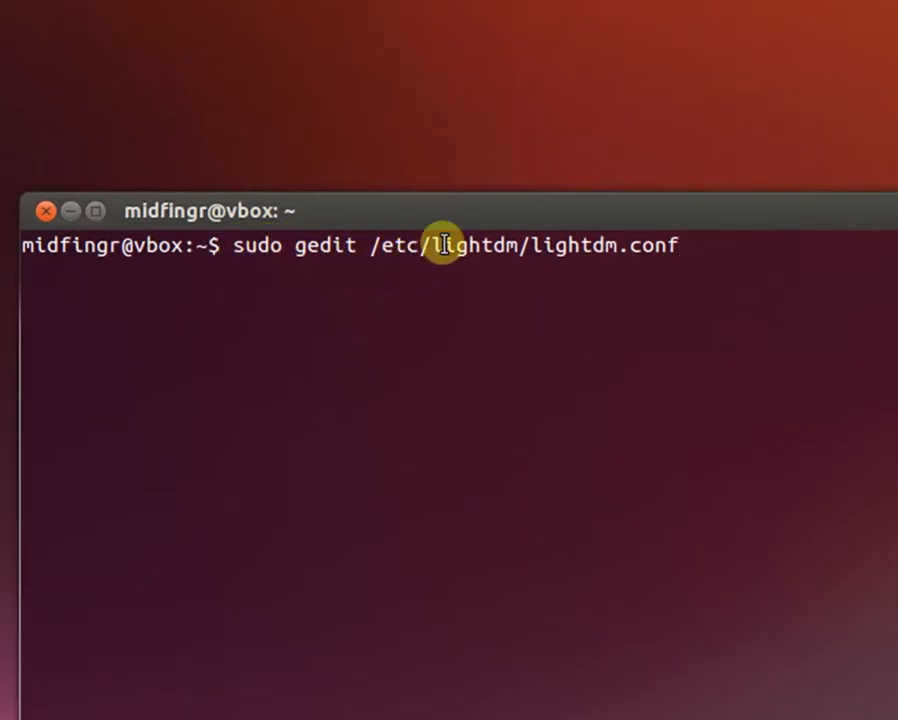
mouse_move(732, 272)
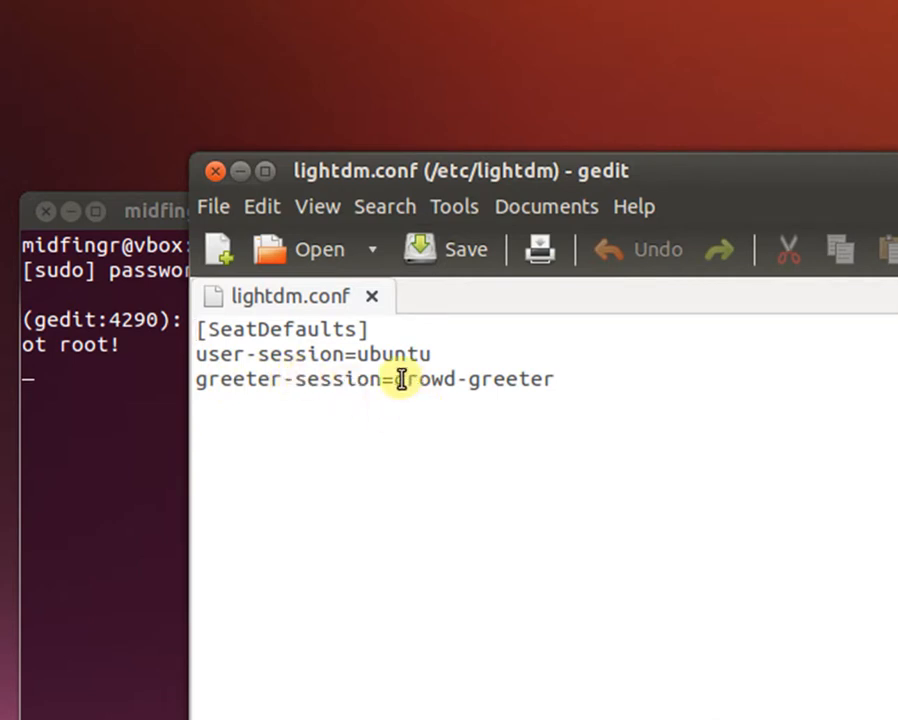
mouse_move(580, 358)
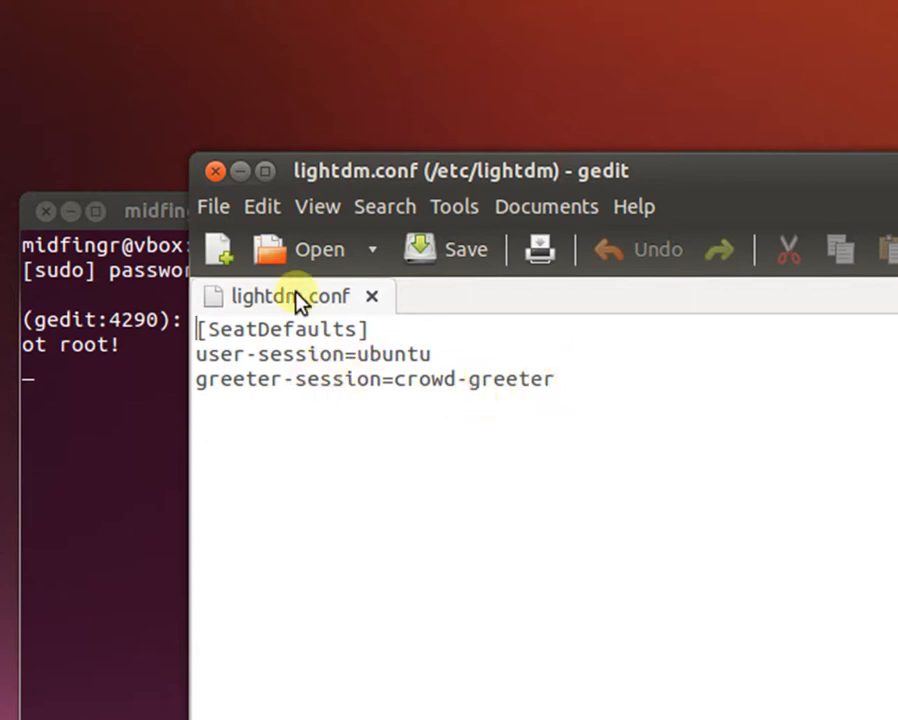
left_click(214, 172)
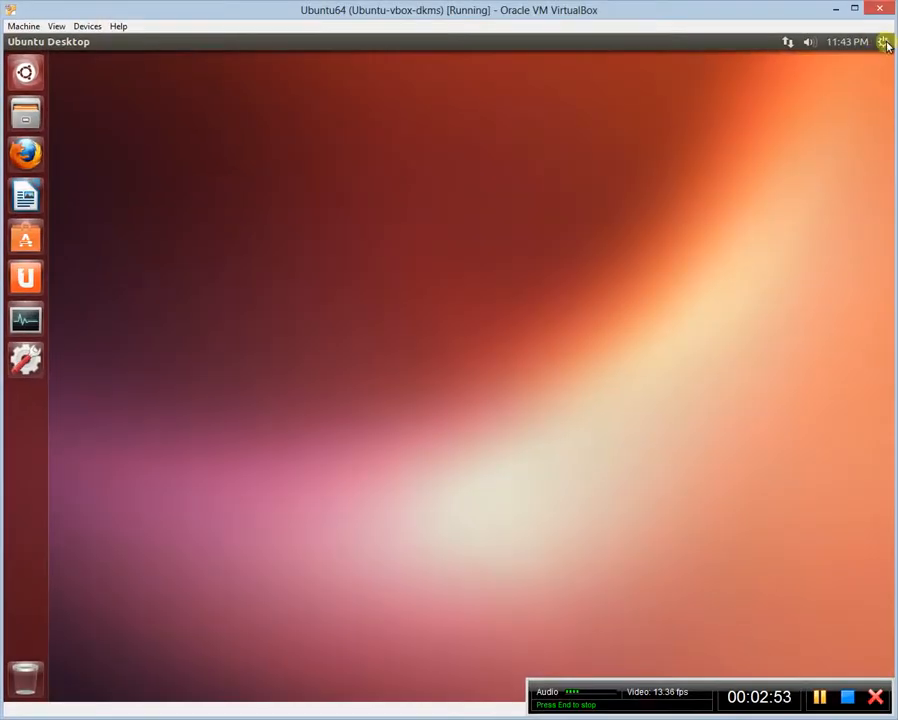
Step: Log out via the top-panel gear menu so the session restarts with Crowd Greeter
left_click(884, 42)
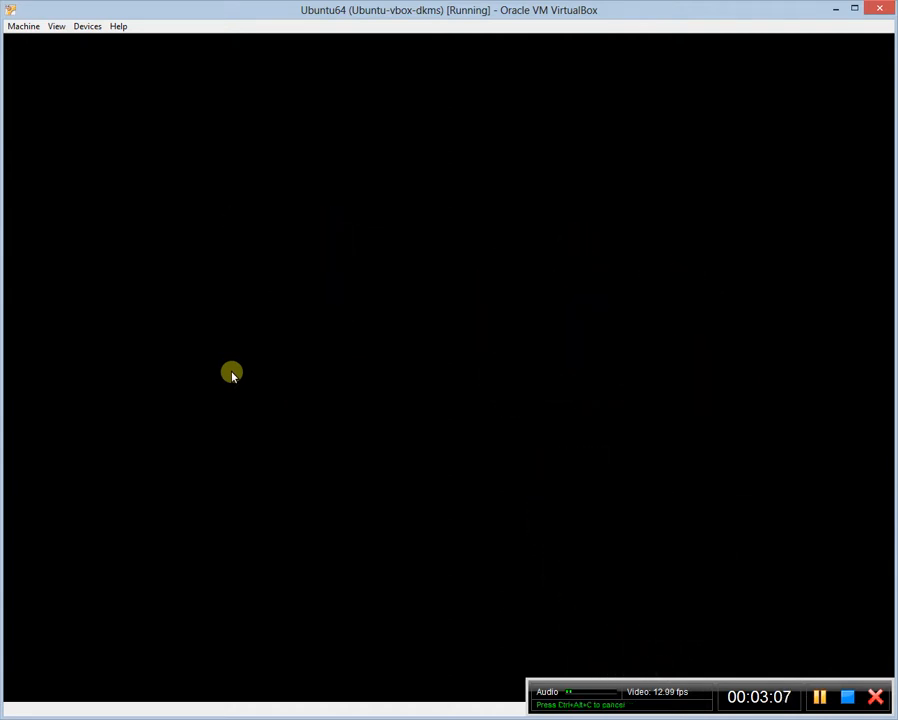
mouse_move(360, 316)
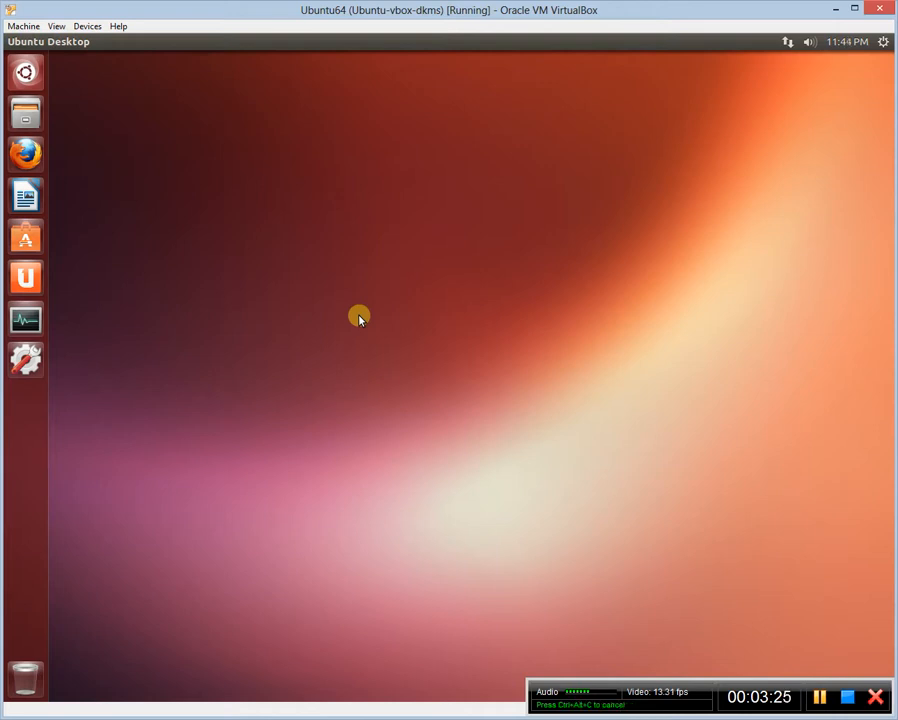
mouse_move(596, 386)
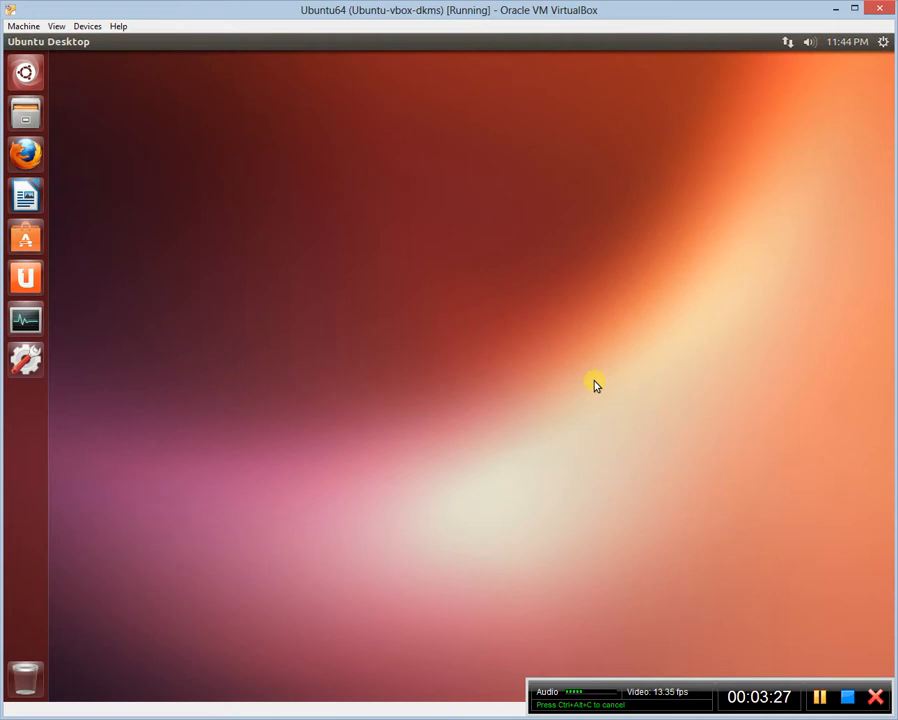